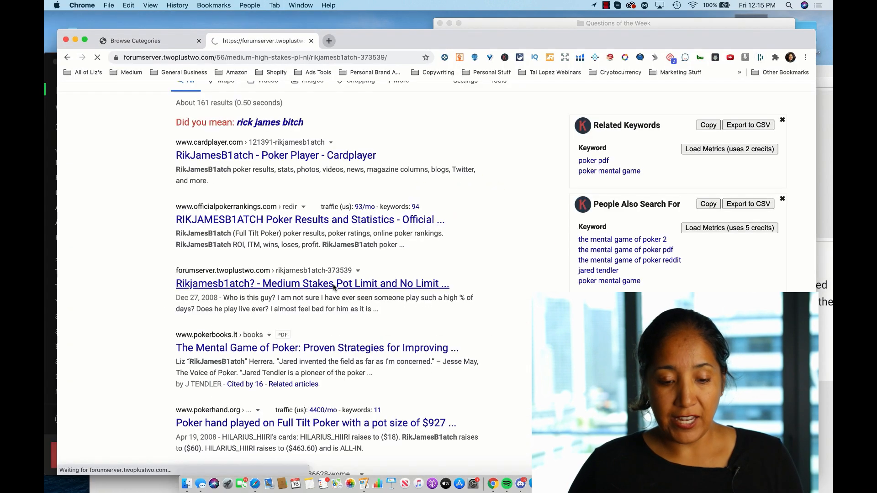
# - Open the 'Rikjamesb1atch? - Medium Stakes Pot Limit and No Limit' forum thread from the results
pyautogui.click(312, 283)
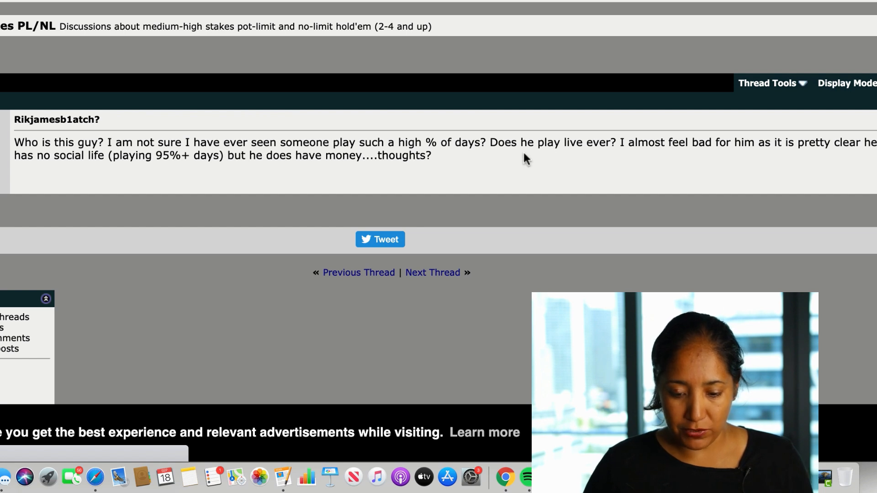
pyautogui.moveTo(698, 157)
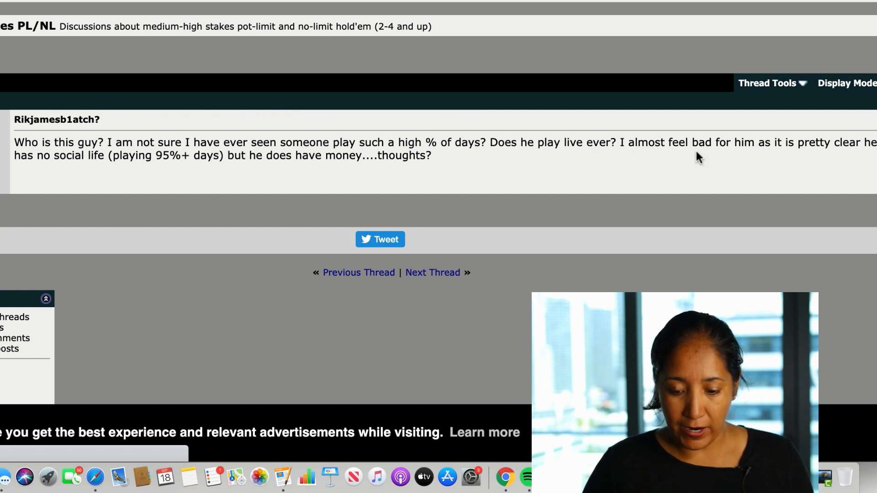
pyautogui.moveTo(141, 184)
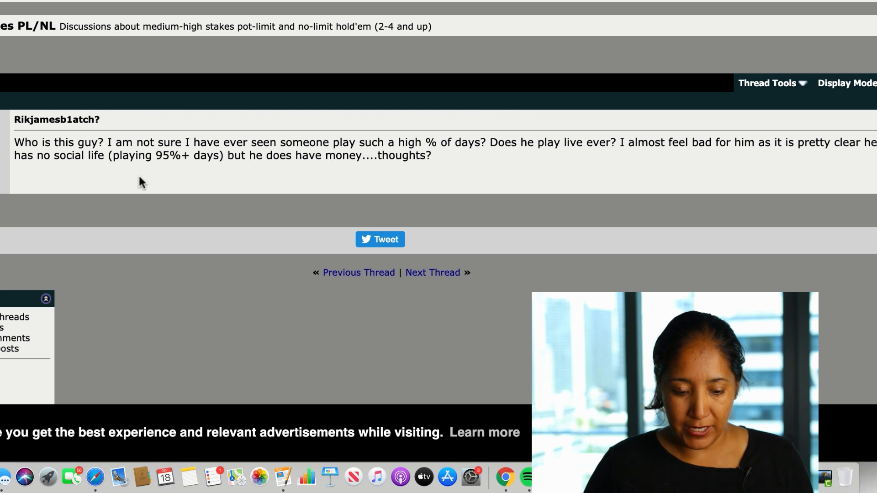
pyautogui.moveTo(226, 171)
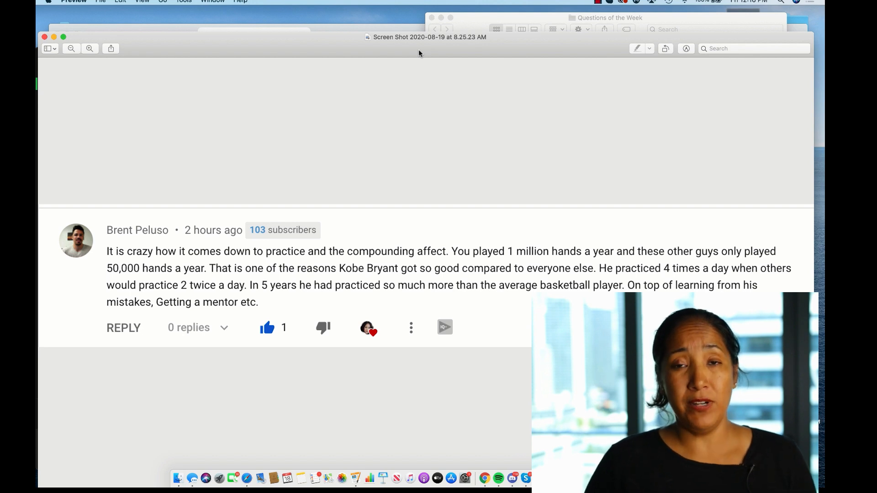
pyautogui.moveTo(480, 269)
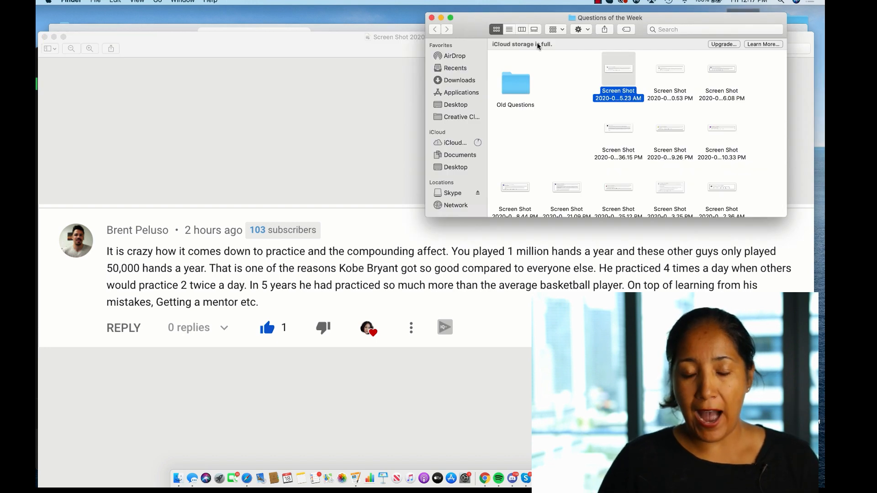
pyautogui.moveTo(577, 66)
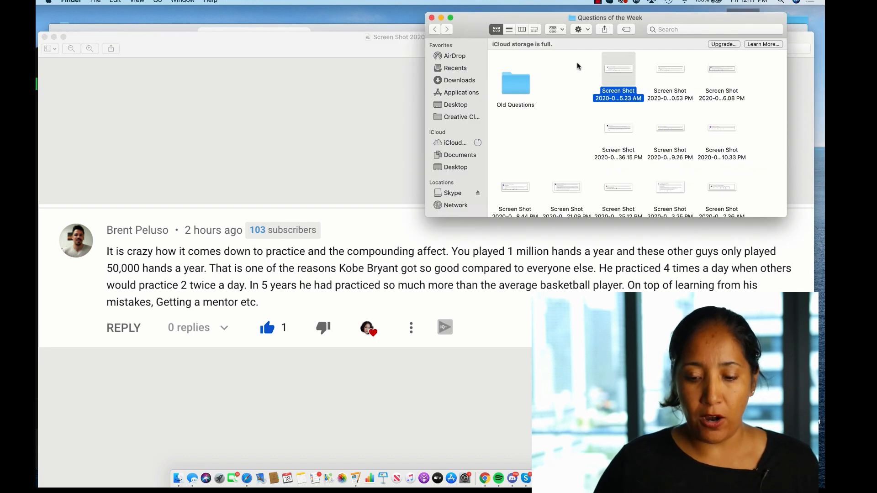
# - Select the Old Questions folder, then use Edit > Select All to select every screenshot too
pyautogui.click(514, 84)
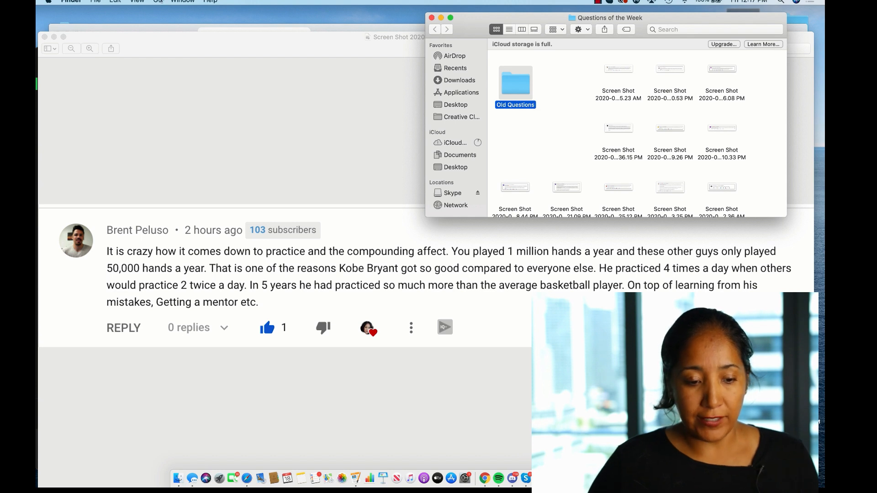
pyautogui.click(115, 1)
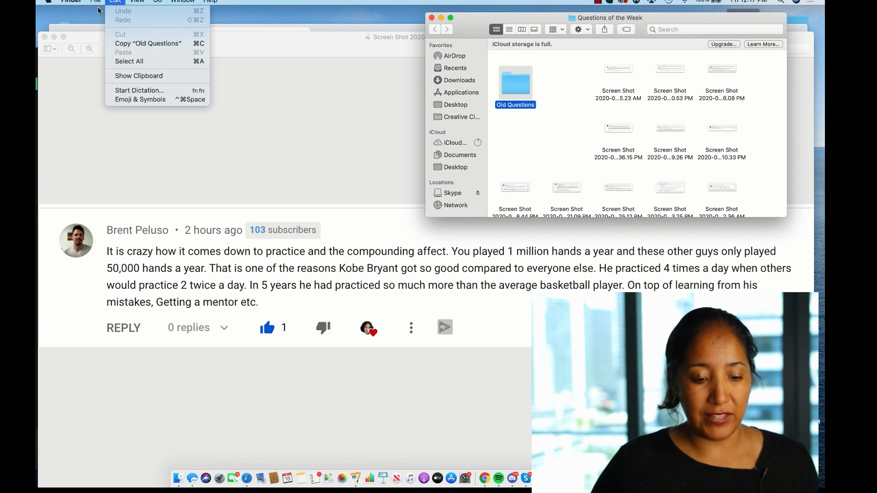
pyautogui.click(137, 1)
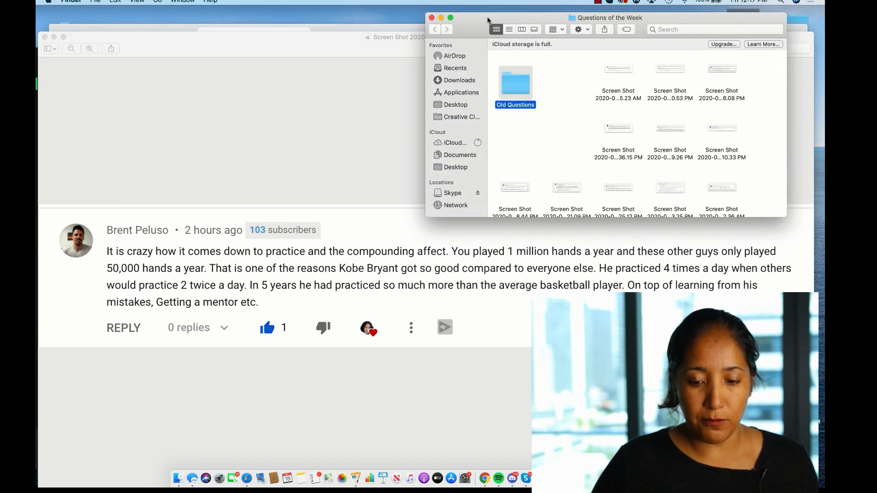
pyautogui.click(71, 2)
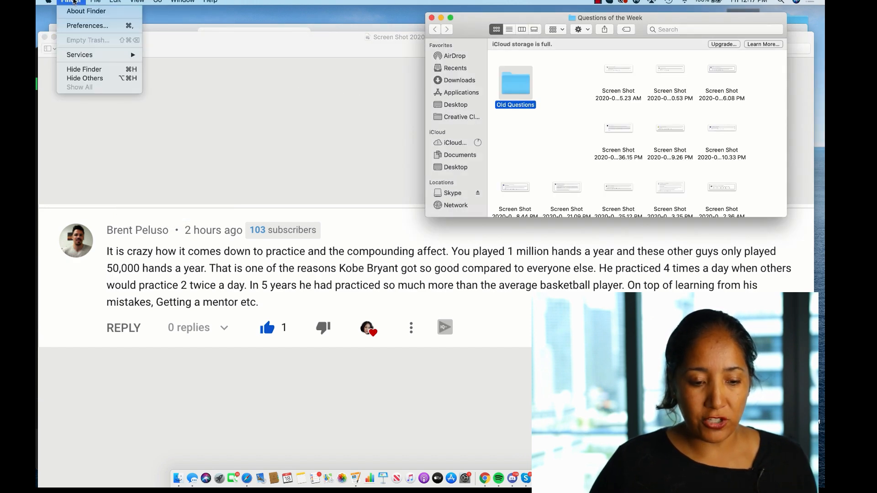
pyautogui.click(95, 2)
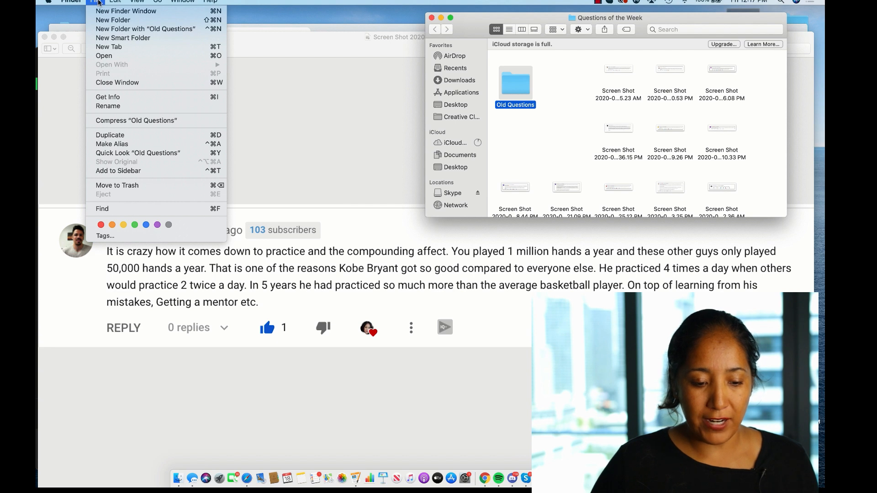
pyautogui.click(116, 0)
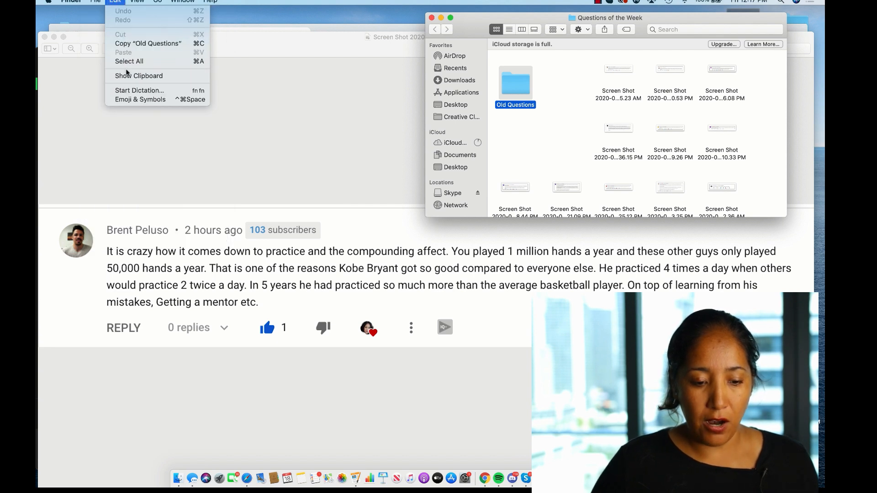
pyautogui.click(129, 61)
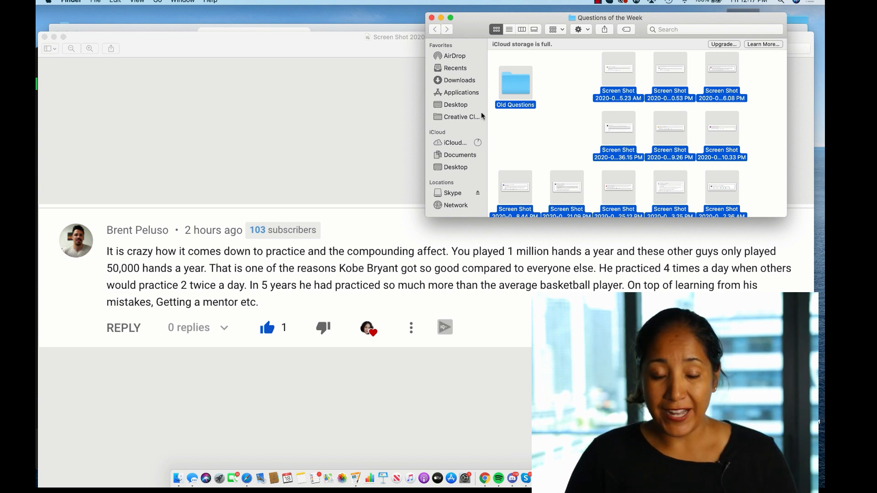
pyautogui.moveTo(460, 116)
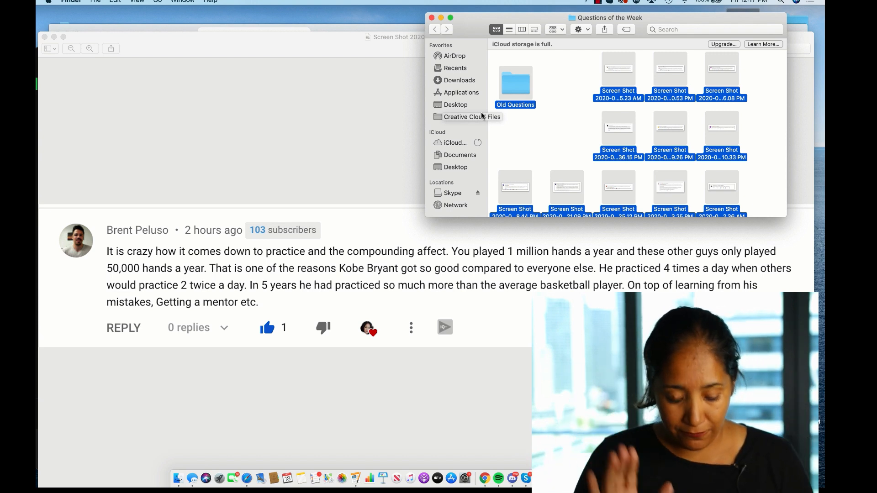
pyautogui.moveTo(363, 440)
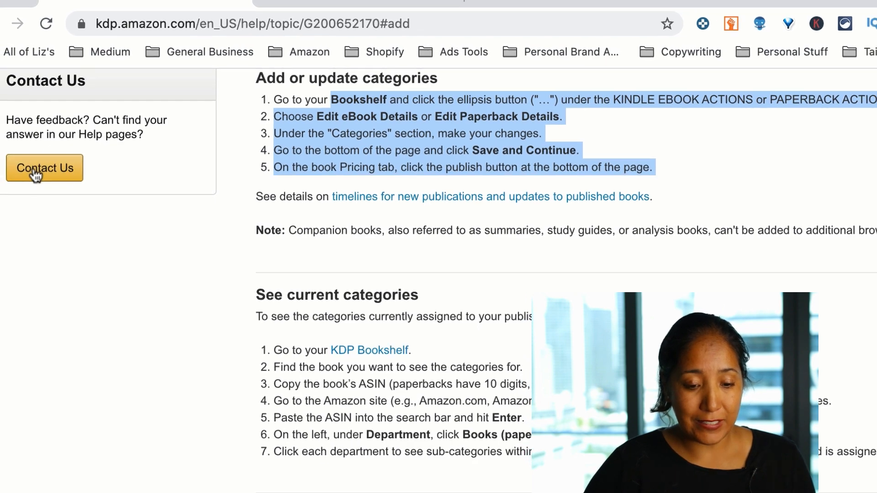
# - Open the KDP Contact Us page and scroll through its list of help topics
pyautogui.click(44, 168)
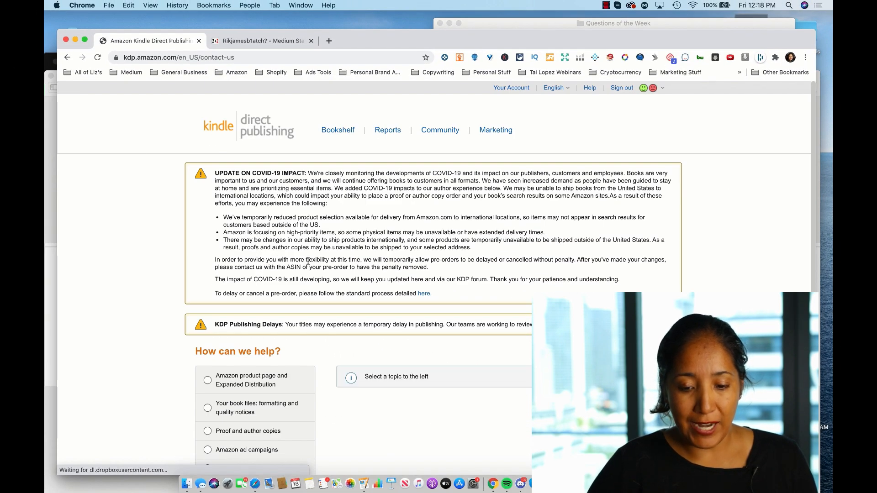
pyautogui.scroll(-3)
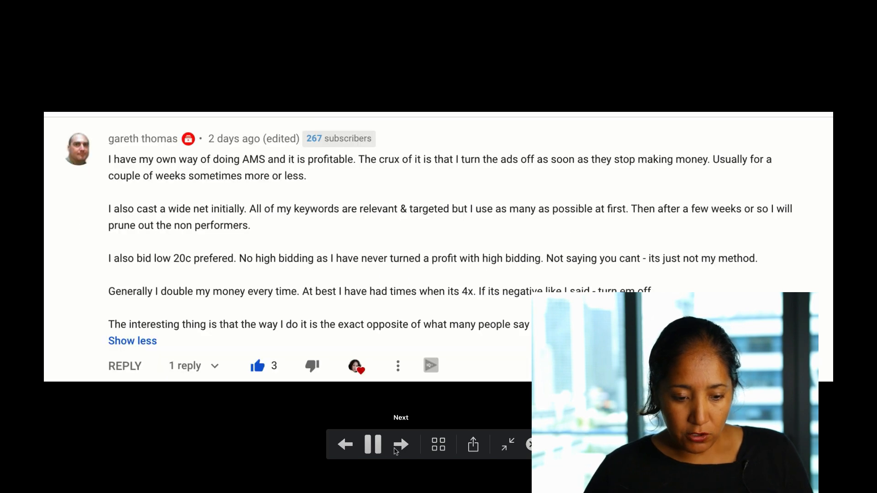
# - Pause the slideshow on the viewer comment about running profitable low-bid AMS ads
pyautogui.click(373, 445)
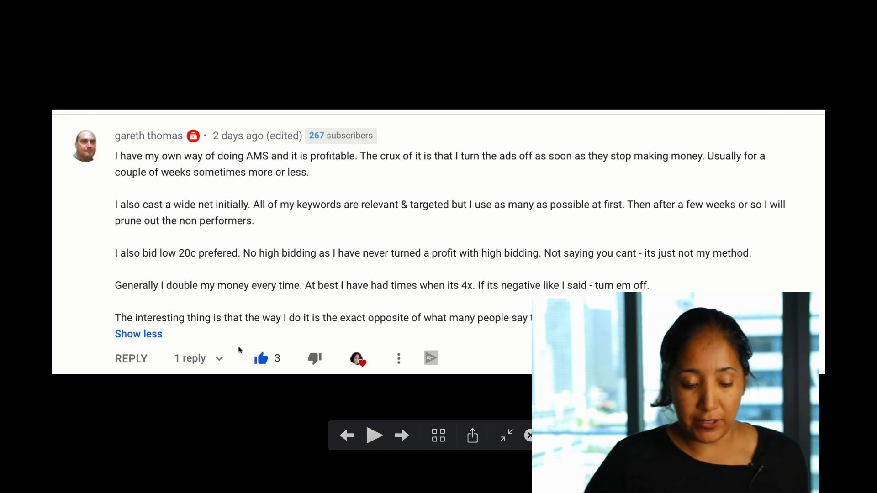
pyautogui.moveTo(186, 243)
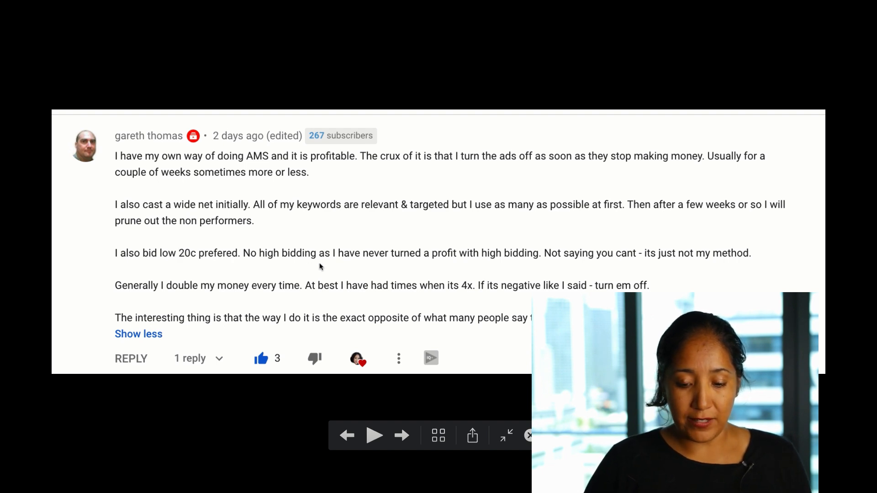
pyautogui.moveTo(432, 271)
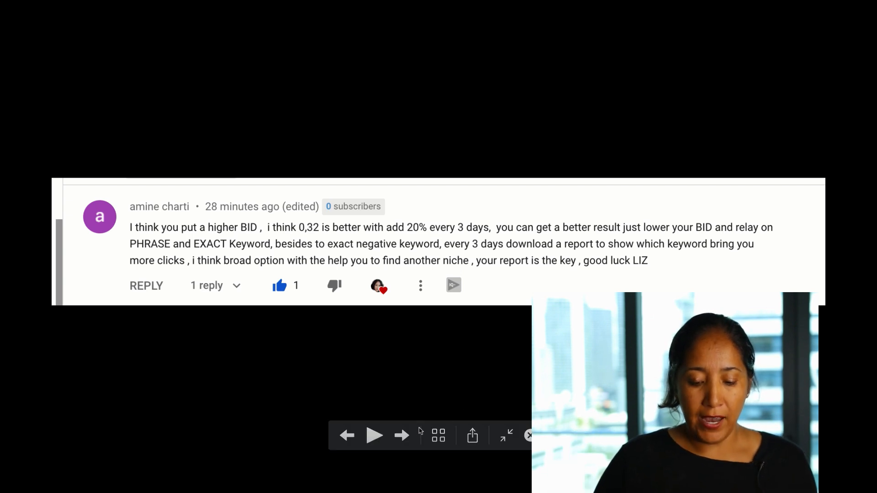
pyautogui.moveTo(401, 436)
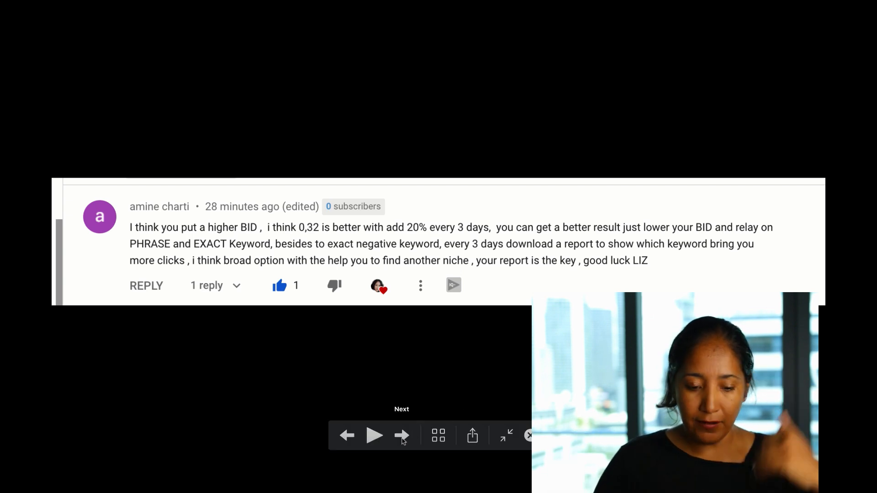